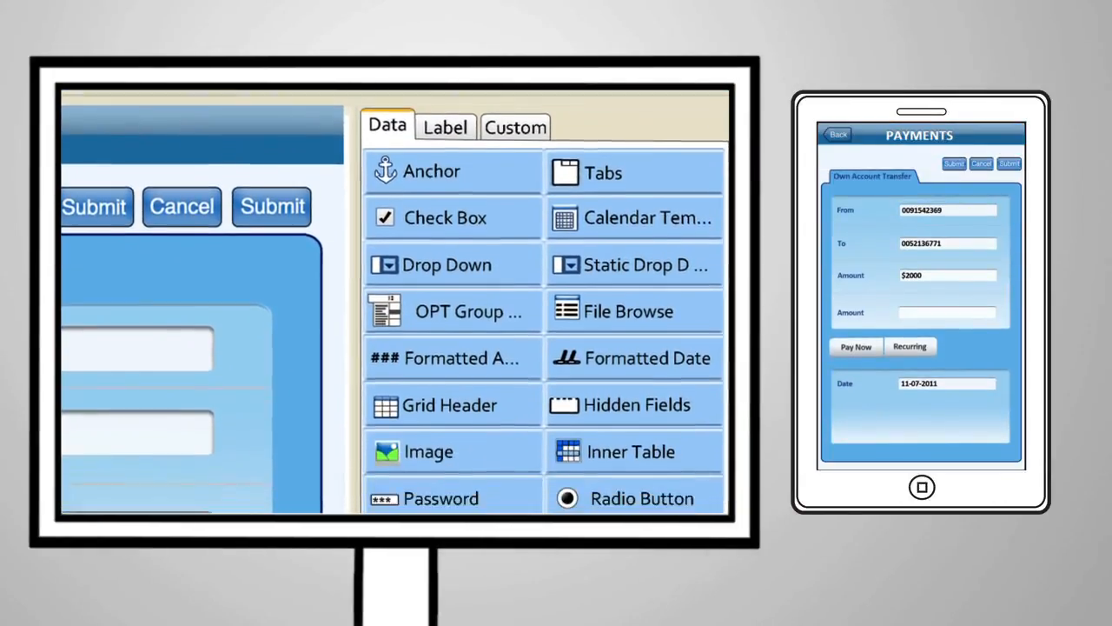
{"action": "scroll", "scroll_direction": "down", "scroll_amount": 3}
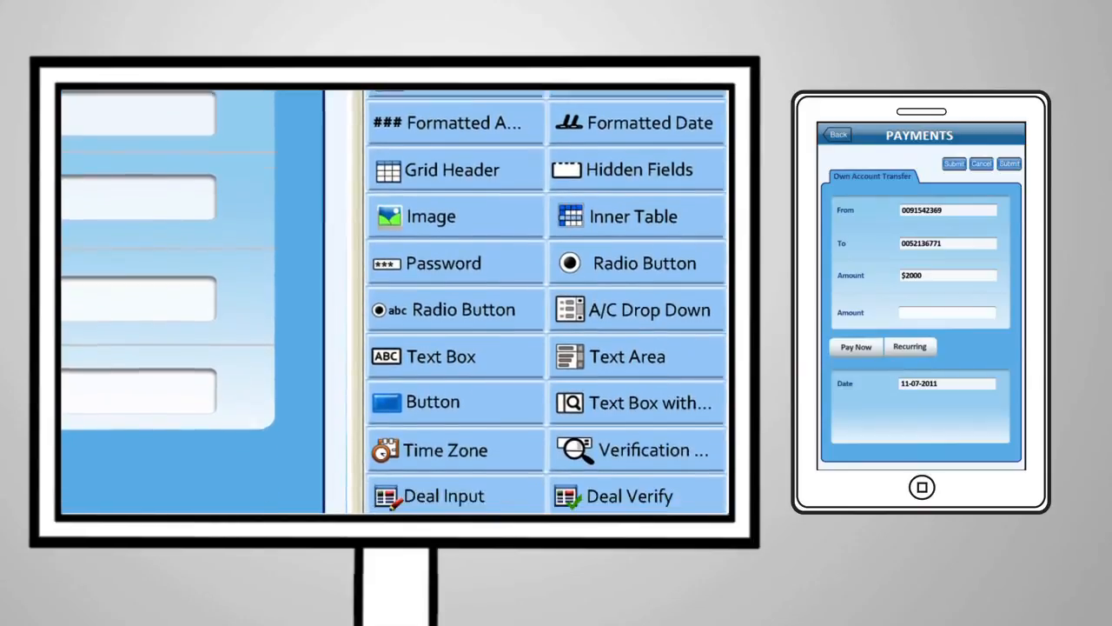
{"action": "scroll", "scroll_direction": "down", "scroll_amount": 3}
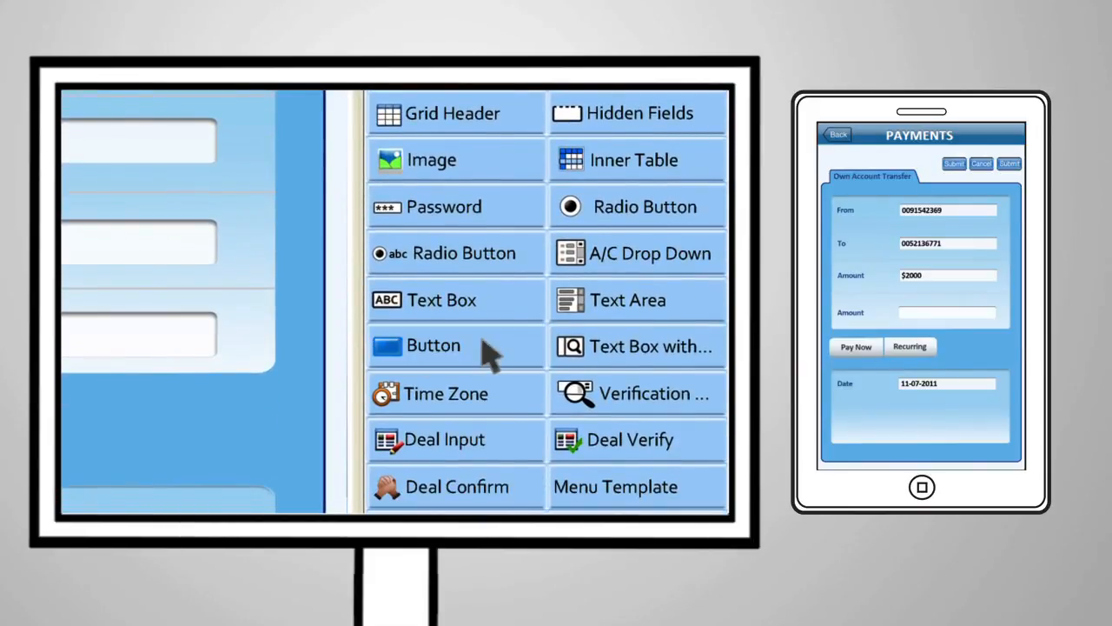